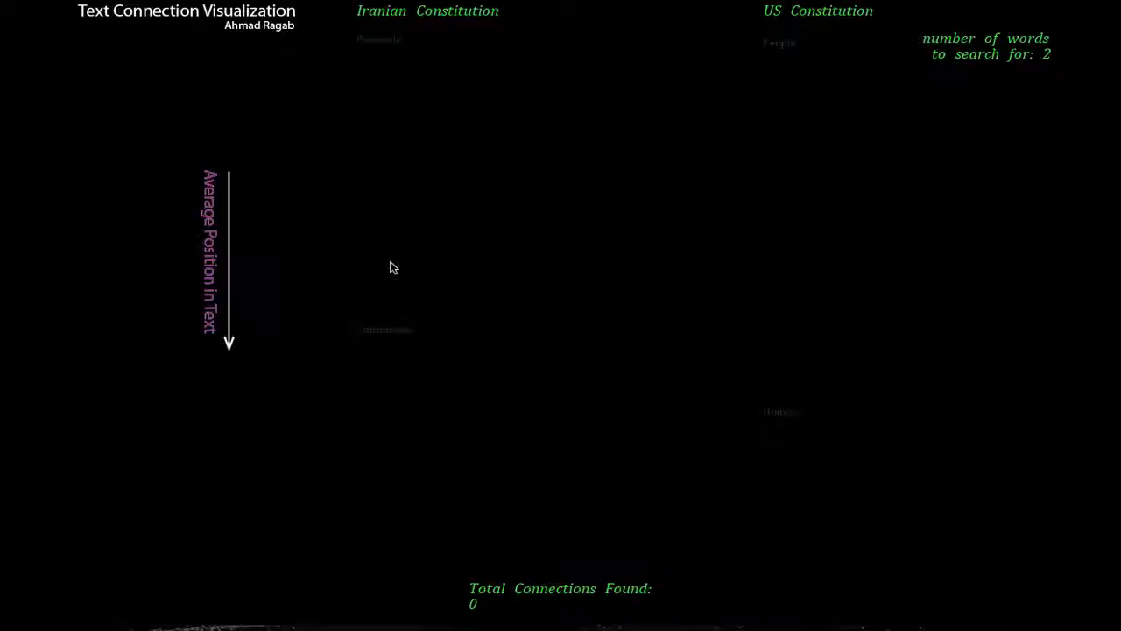
Set the number of words to search for to 3 between the Iranian and US Constitutions.
{"action": "left_click", "coordinate": [1047, 54]}
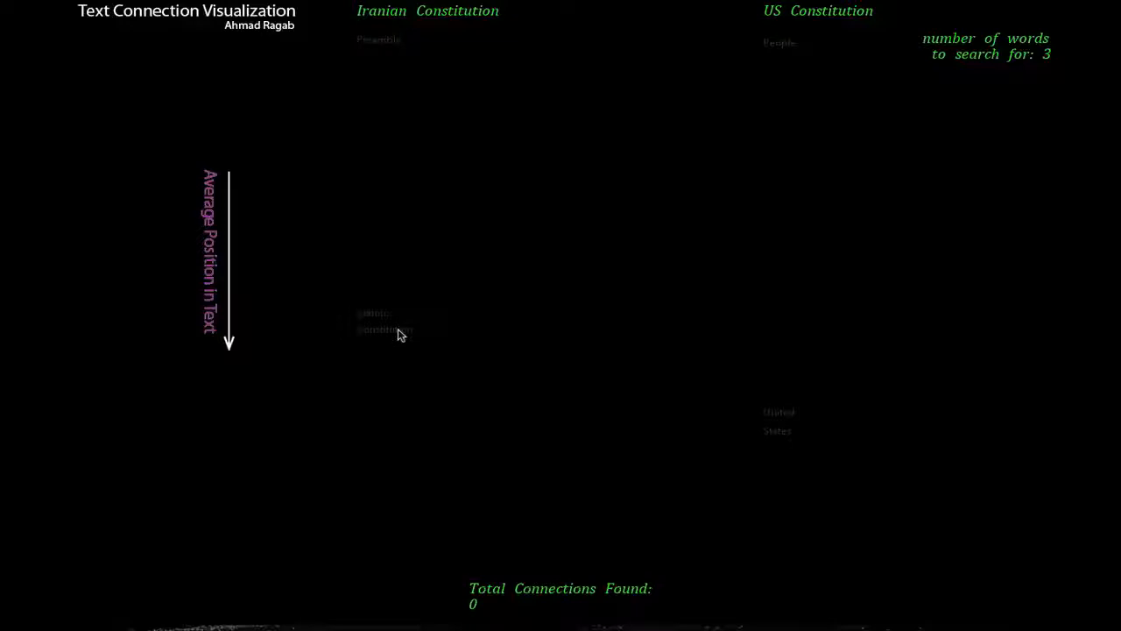
{"action": "mouse_move", "coordinate": [564, 307]}
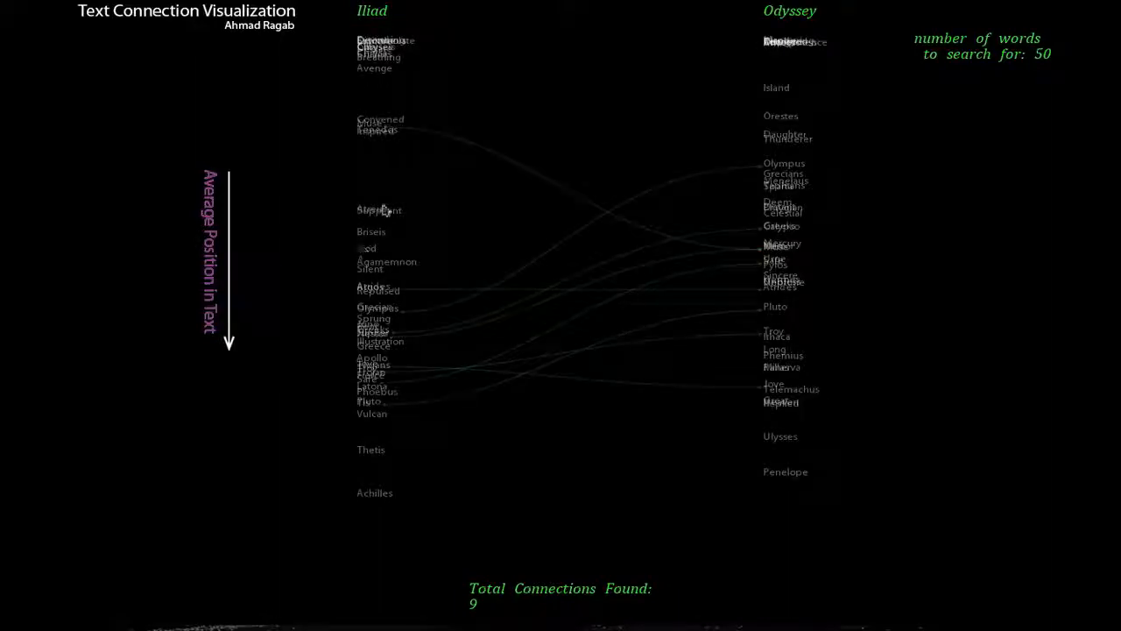
{"action": "mouse_move", "coordinate": [383, 121]}
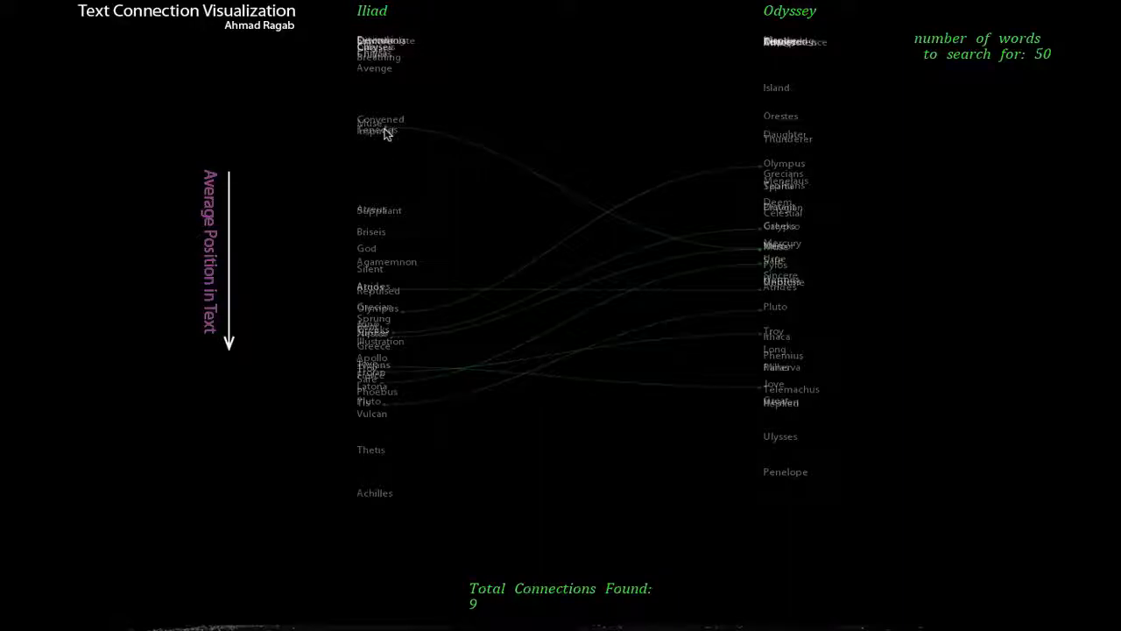
{"action": "mouse_move", "coordinate": [383, 120]}
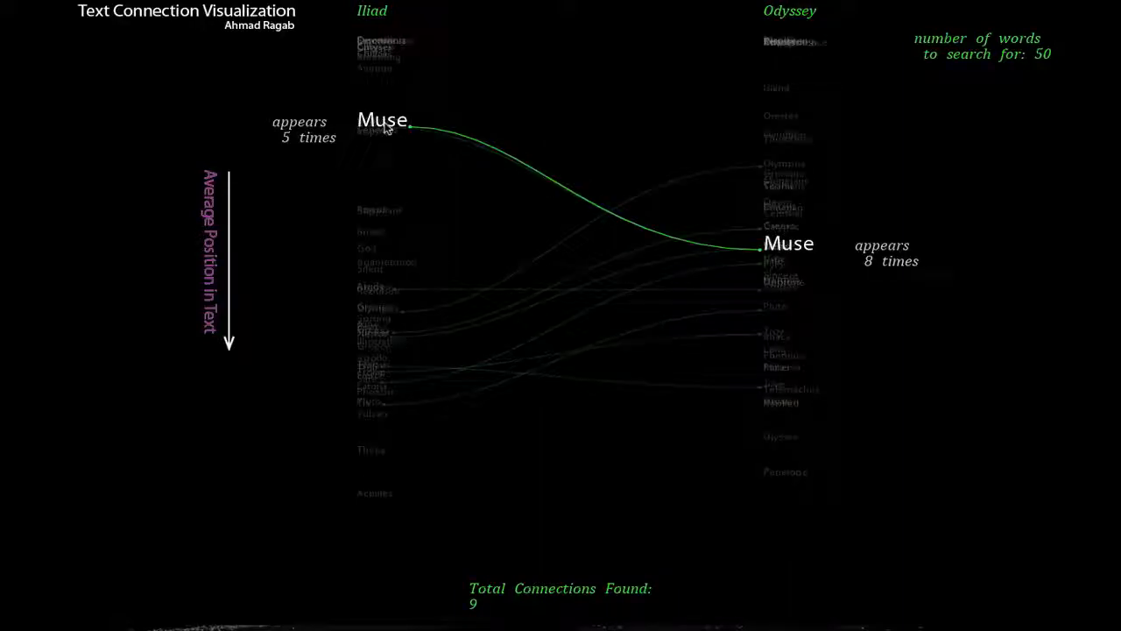